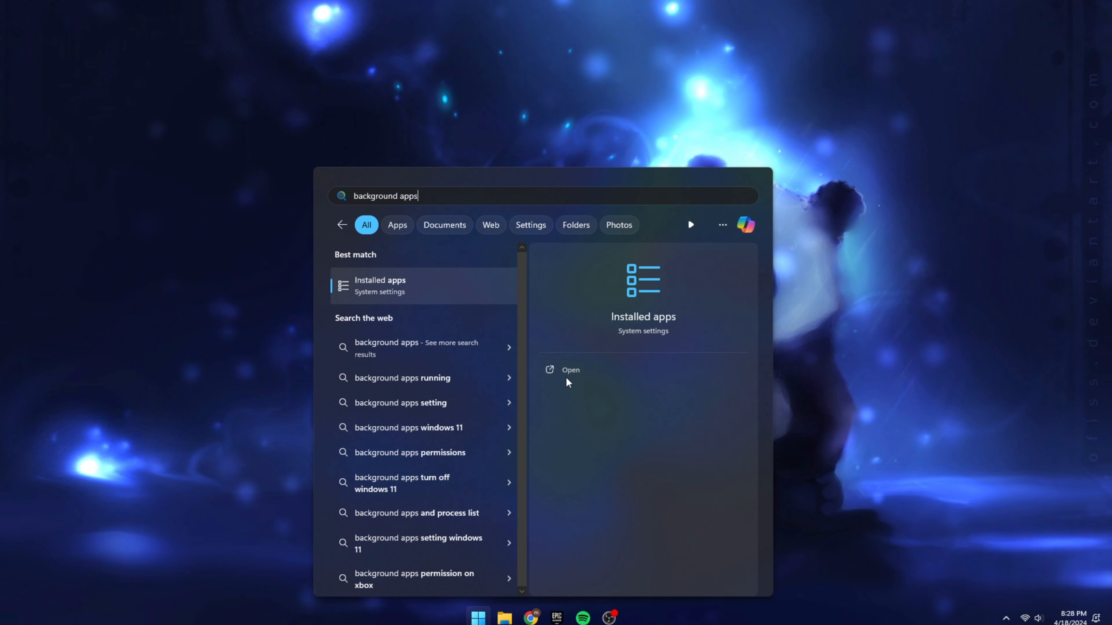
# Set Spotify Music's background apps permission to Never via Installed apps > Advanced options.
pyautogui.click(571, 370)
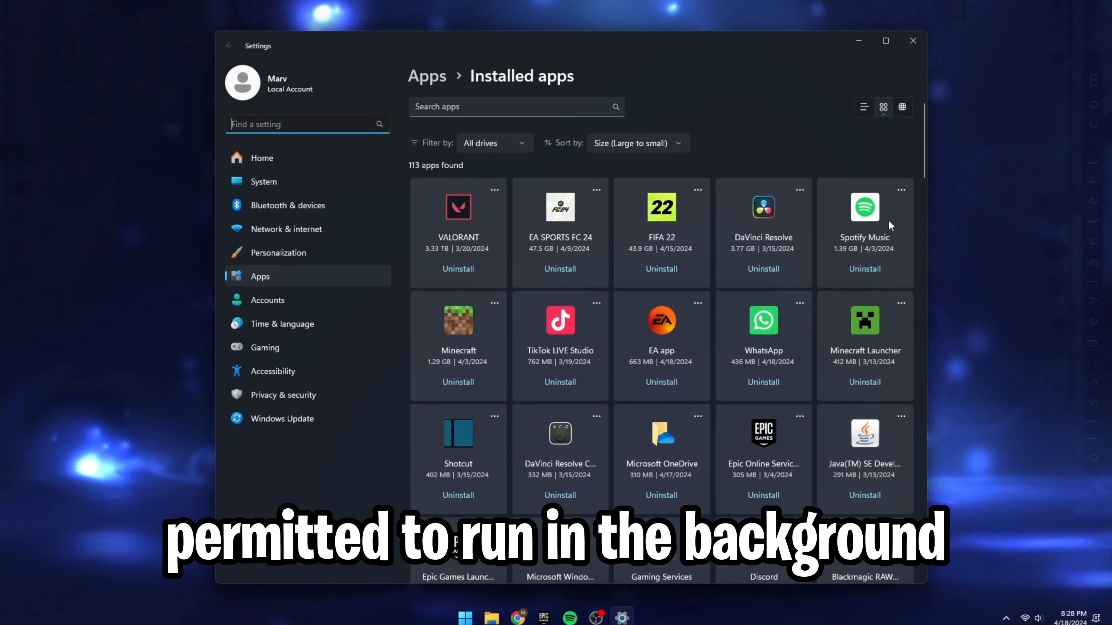
pyautogui.click(901, 190)
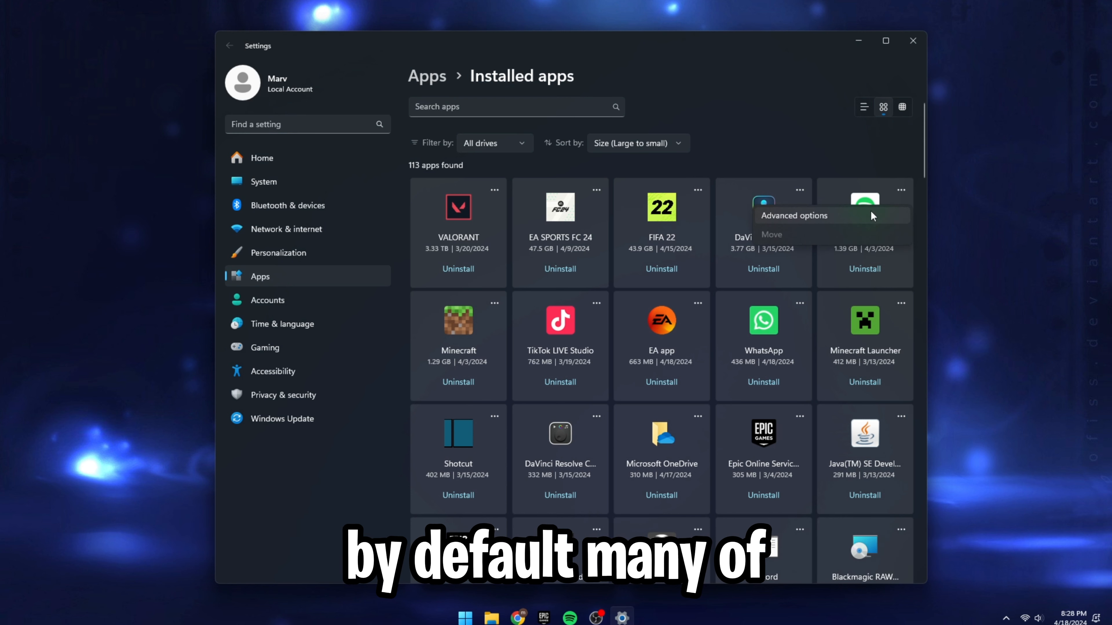
pyautogui.click(794, 215)
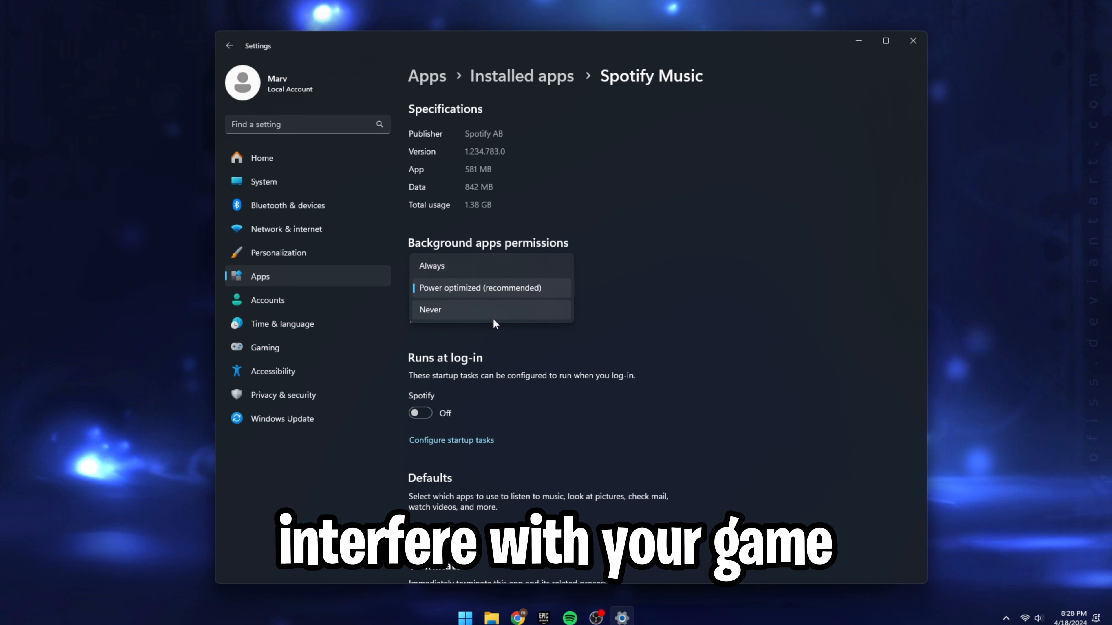
pyautogui.click(430, 310)
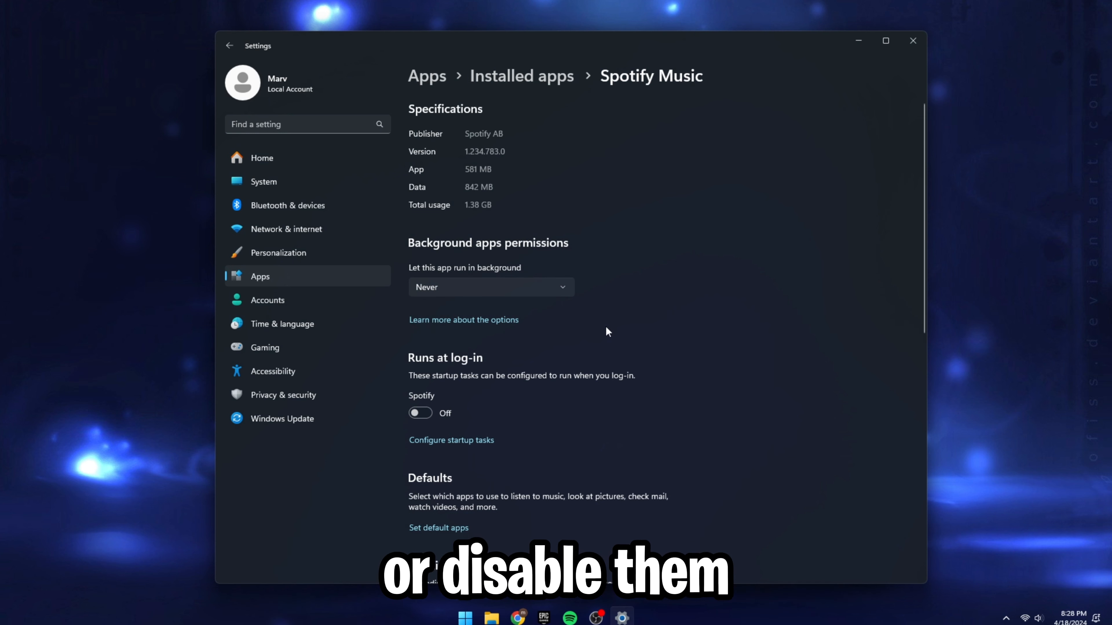
pyautogui.click(913, 40)
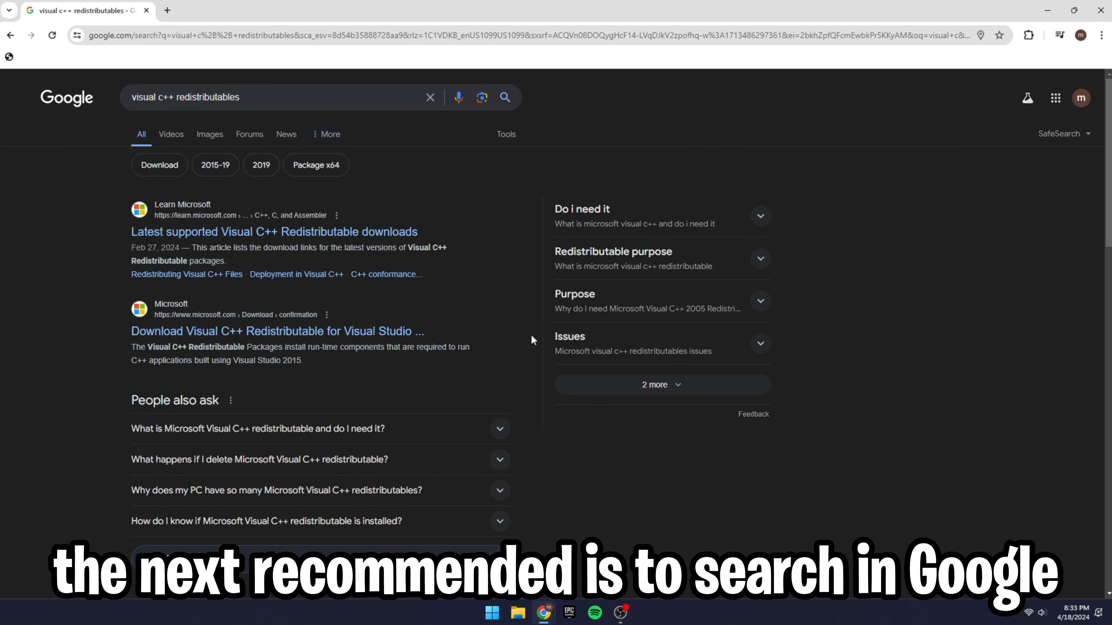
# Open Microsoft's Visual C++ Redistributable download page from the Google results.
pyautogui.click(241, 97)
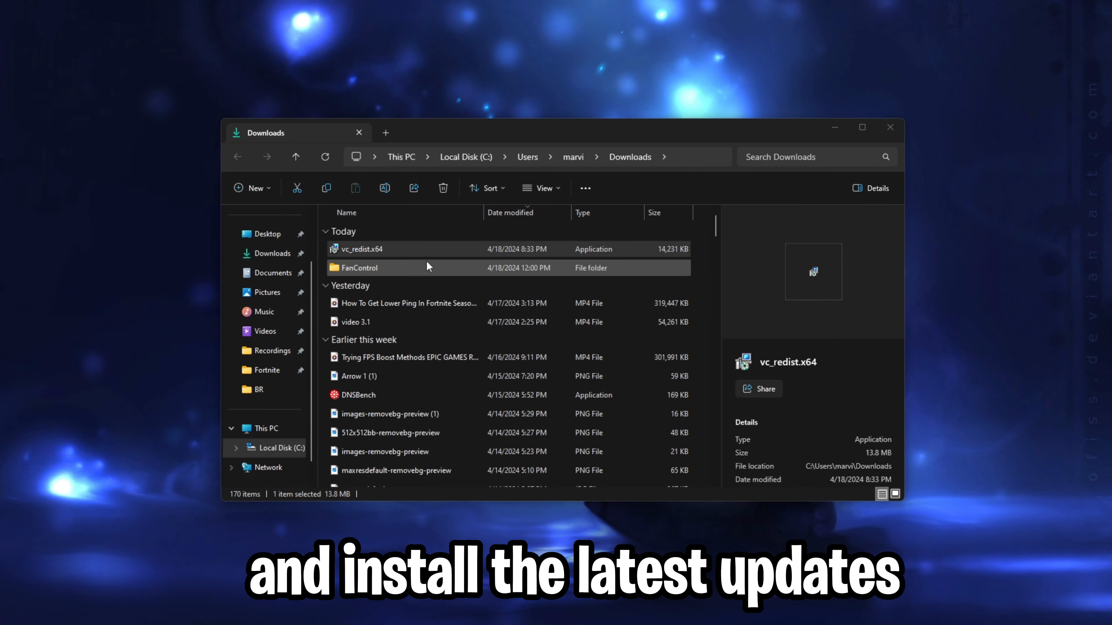
pyautogui.moveTo(464, 268)
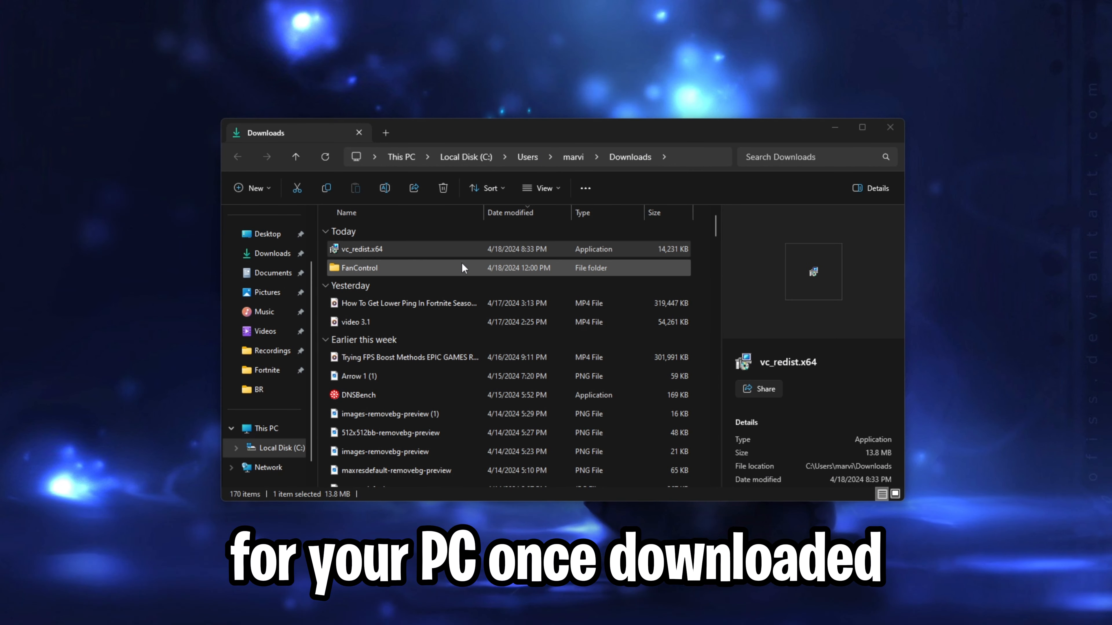
# Run vc_redist.x64 from Downloads and install the Visual C++ 2015 Redistributable (x64).
pyautogui.doubleClick(362, 249)
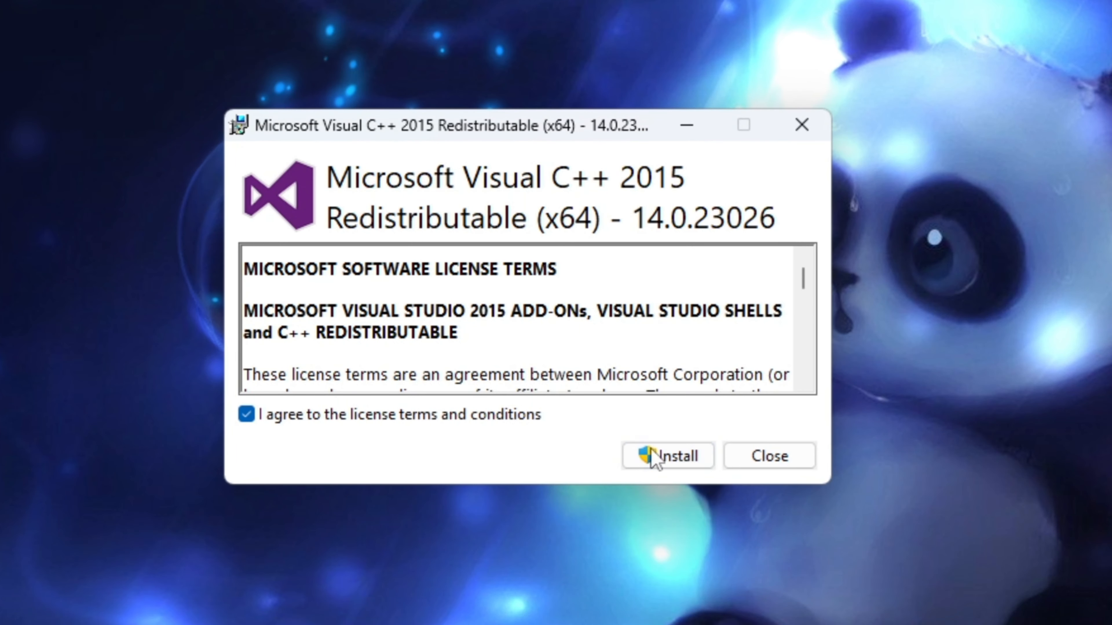
pyautogui.click(659, 456)
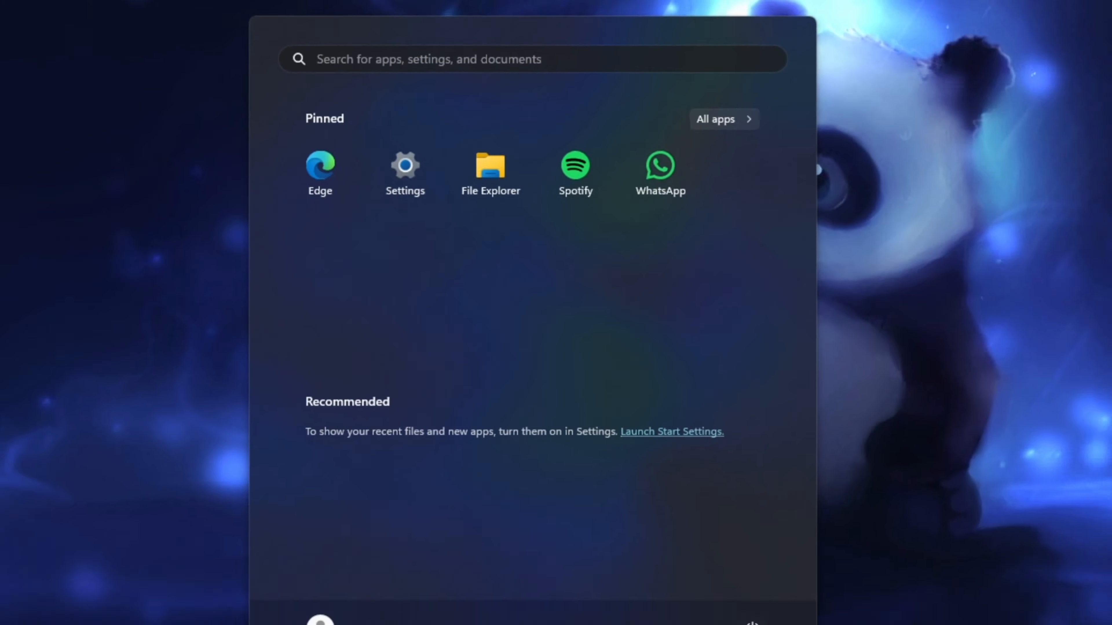
# Open Fortnite's Manage panel in the Epic Games Launcher Library.
pyautogui.click(727, 555)
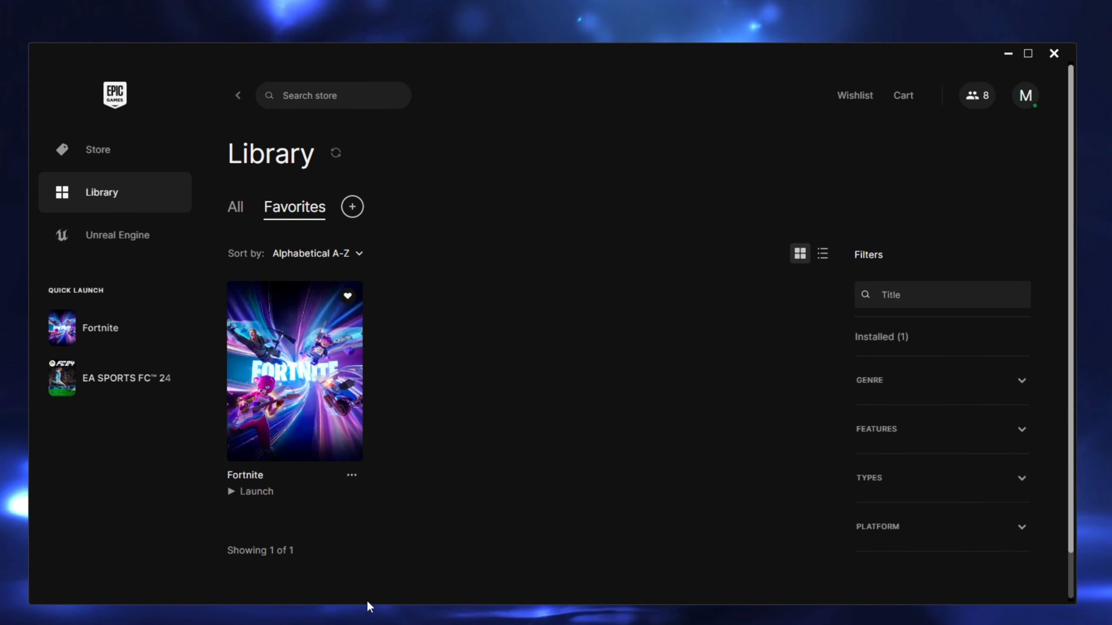
pyautogui.moveTo(367, 485)
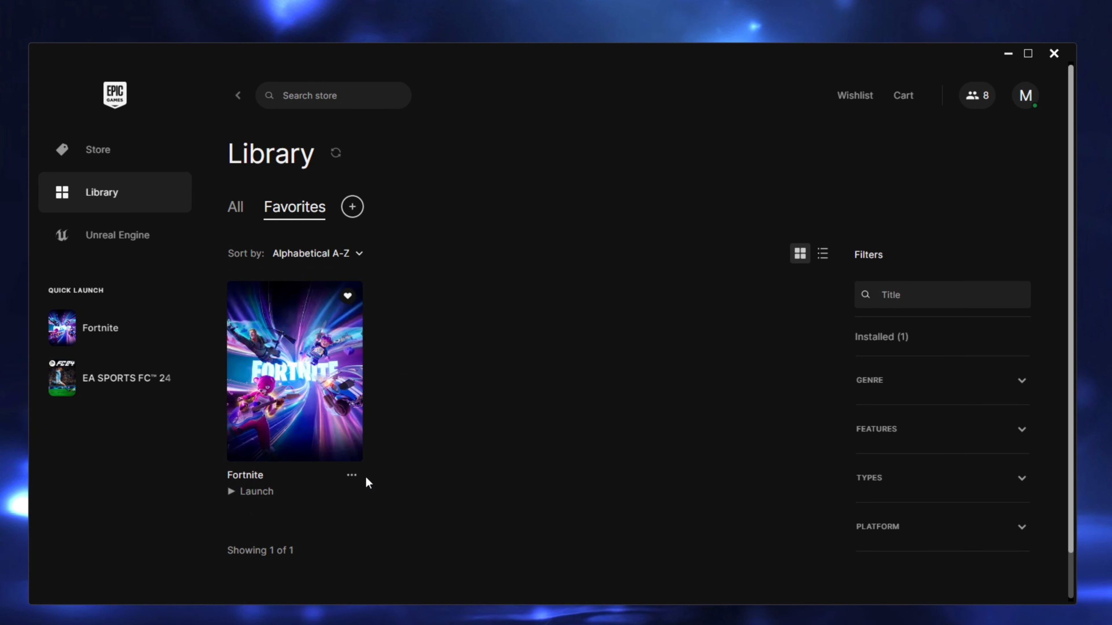
pyautogui.click(351, 476)
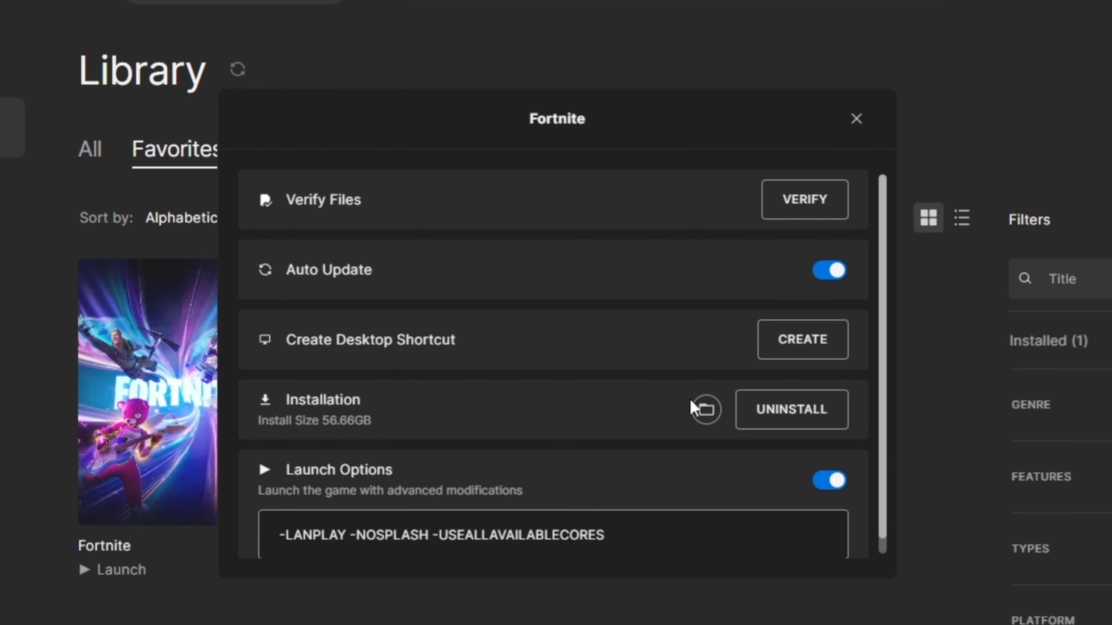
# Navigate to Fortnite > FortniteGame > Binaries > Win64 and select FortniteClient-Win64-Shipping.
pyautogui.click(707, 411)
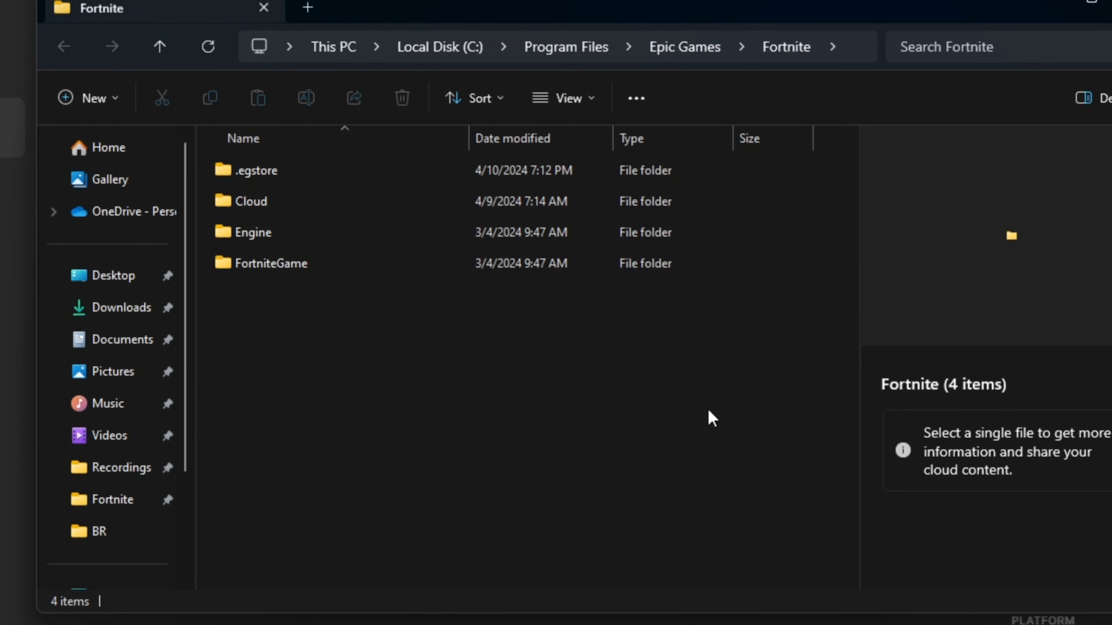
pyautogui.doubleClick(260, 262)
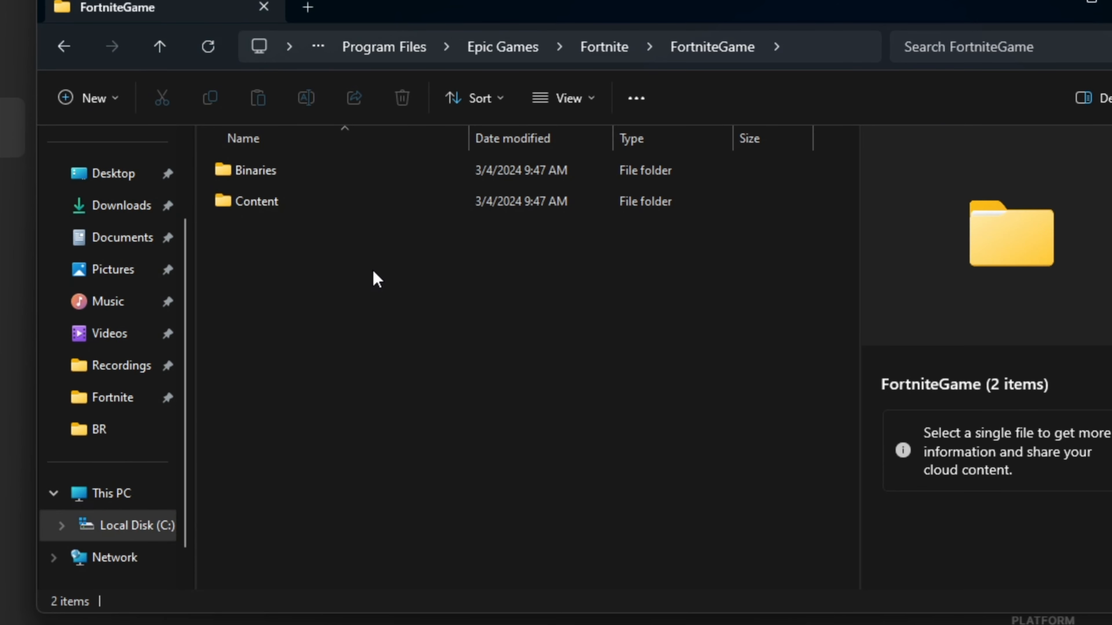
pyautogui.doubleClick(253, 170)
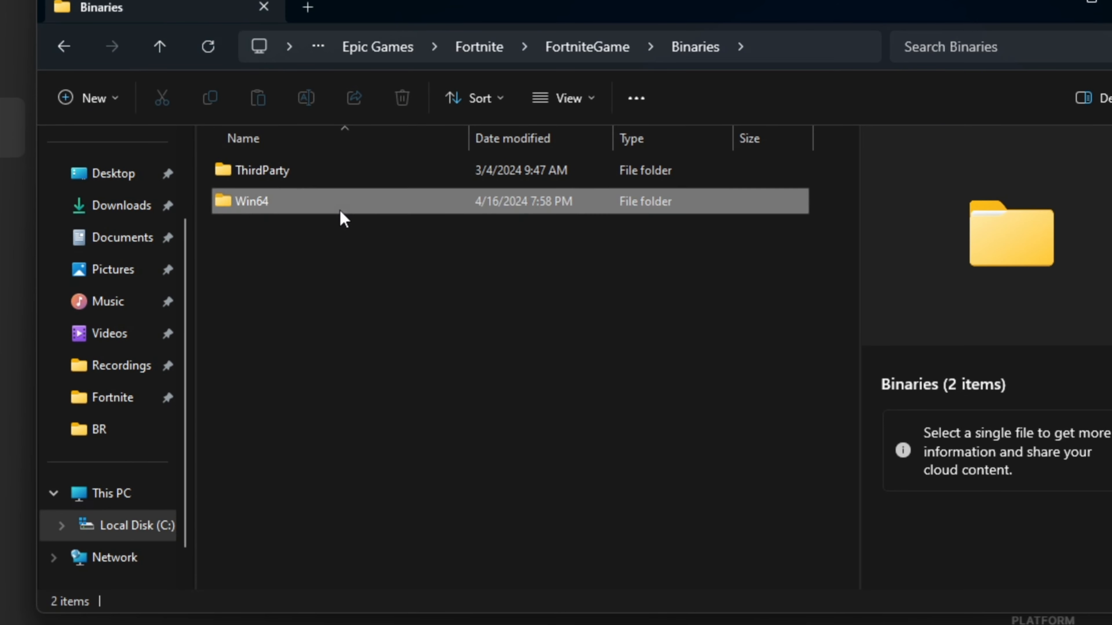
pyautogui.doubleClick(252, 202)
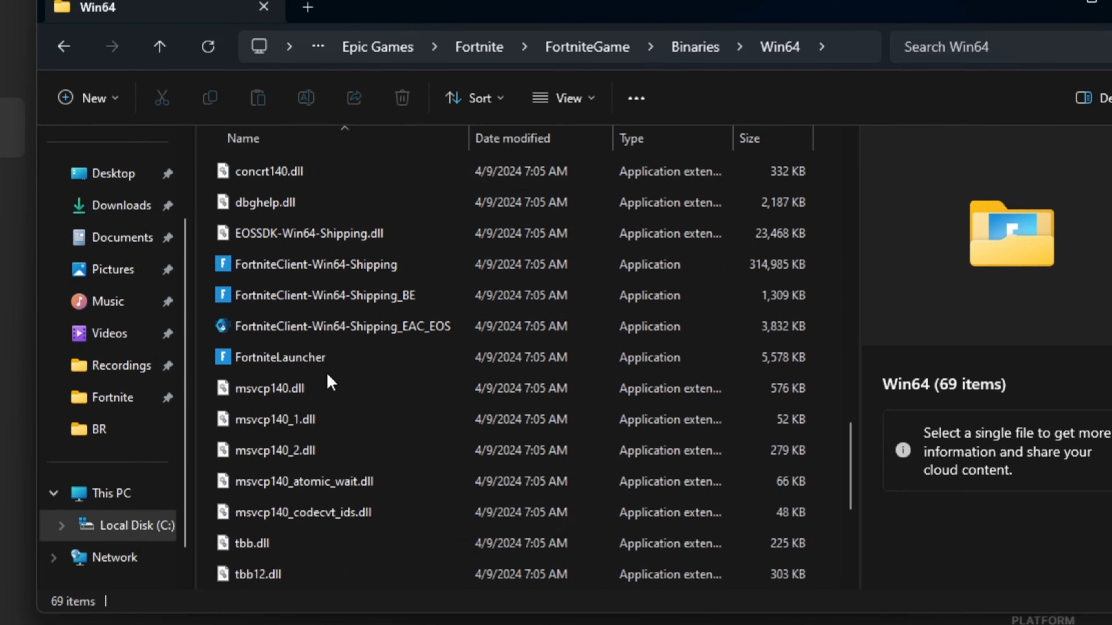
pyautogui.click(314, 264)
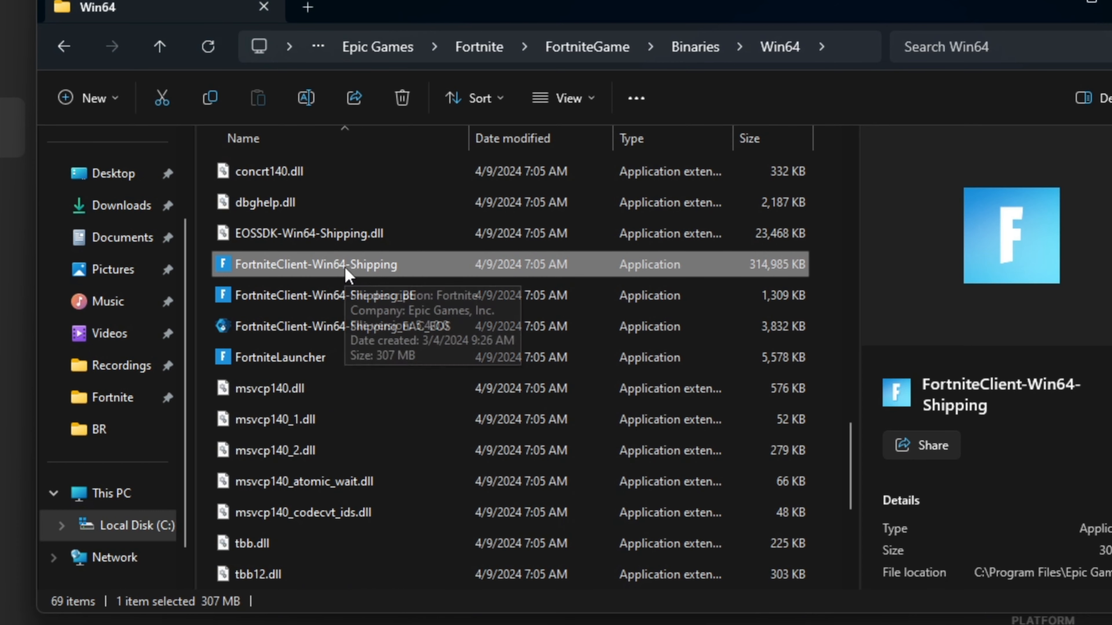
# Set FortniteClient-Win64-Shipping to Windows 8 compatibility mode with fullscreen optimizations disabled, then select the _BE file.
pyautogui.rightClick(345, 266)
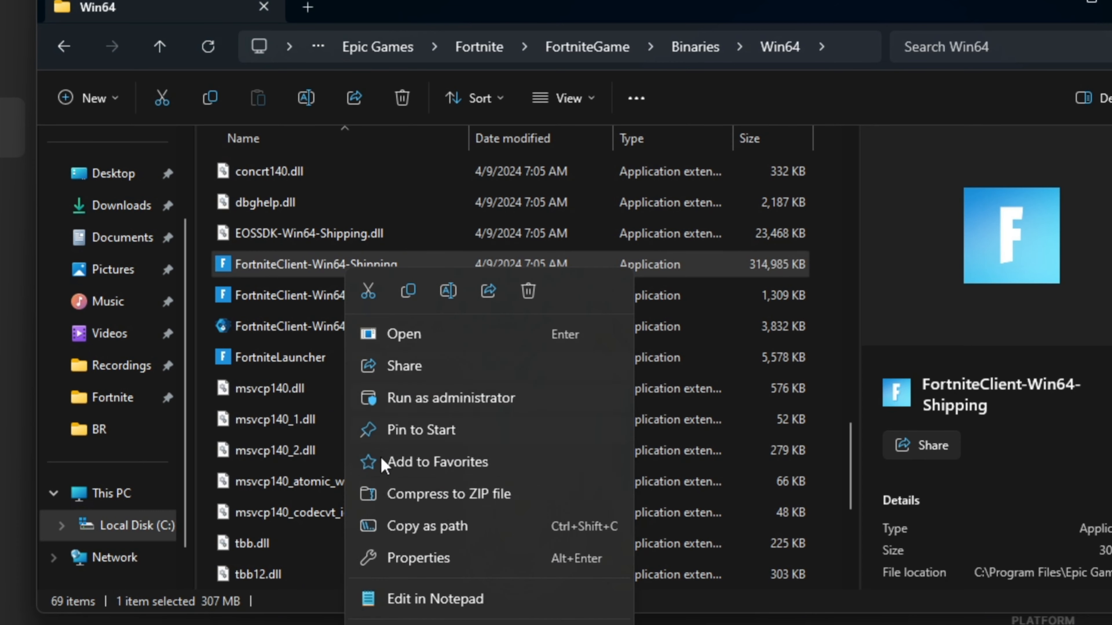
pyautogui.click(418, 558)
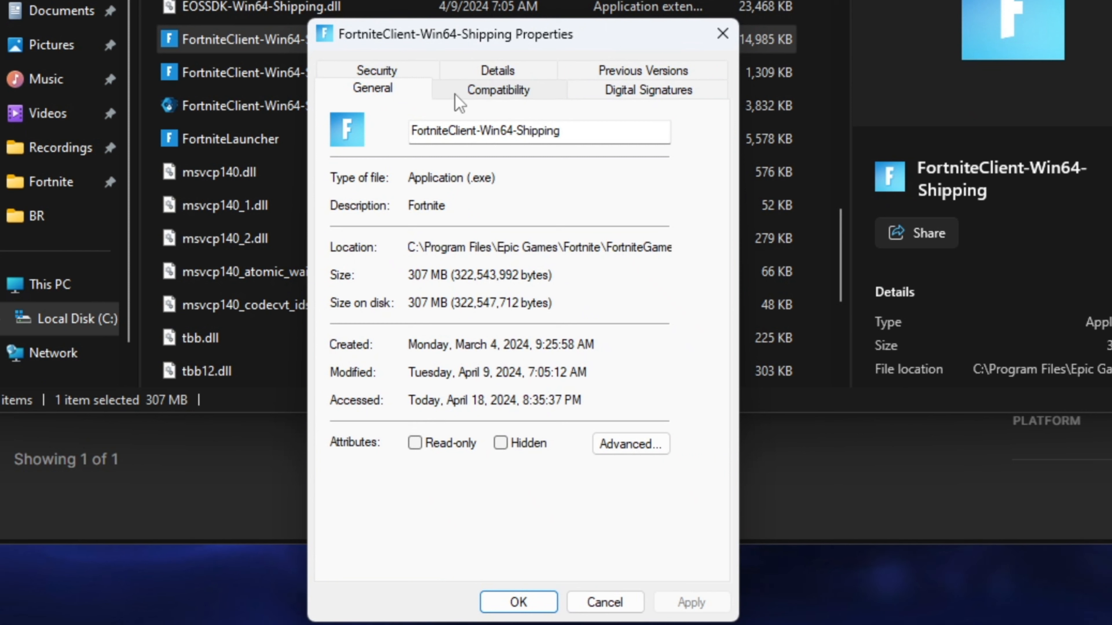
pyautogui.click(500, 89)
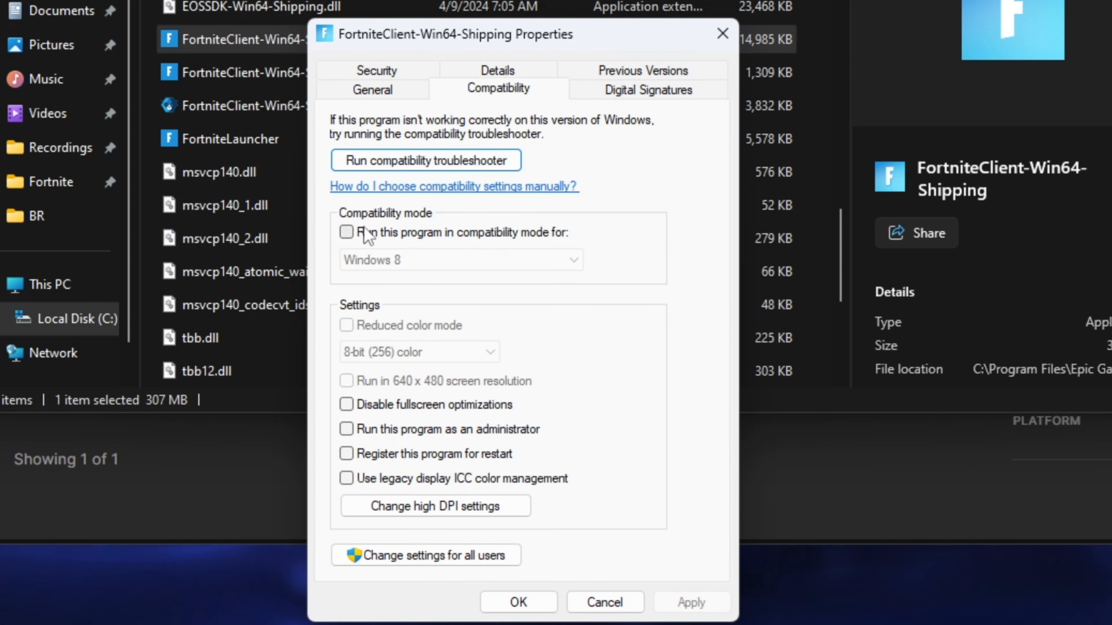
pyautogui.click(345, 232)
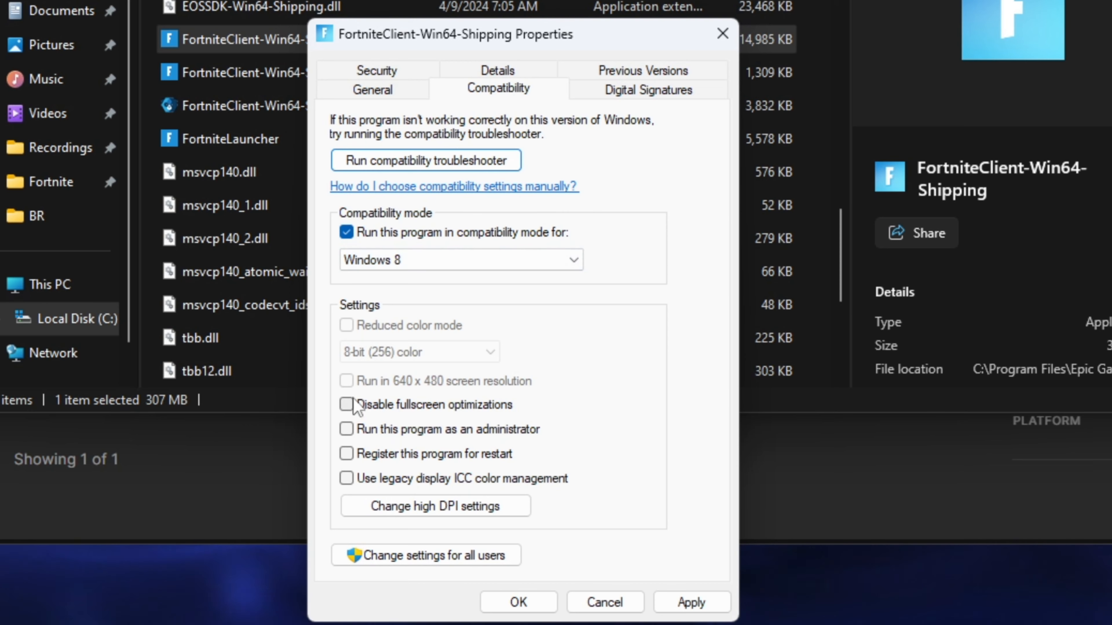
pyautogui.click(346, 405)
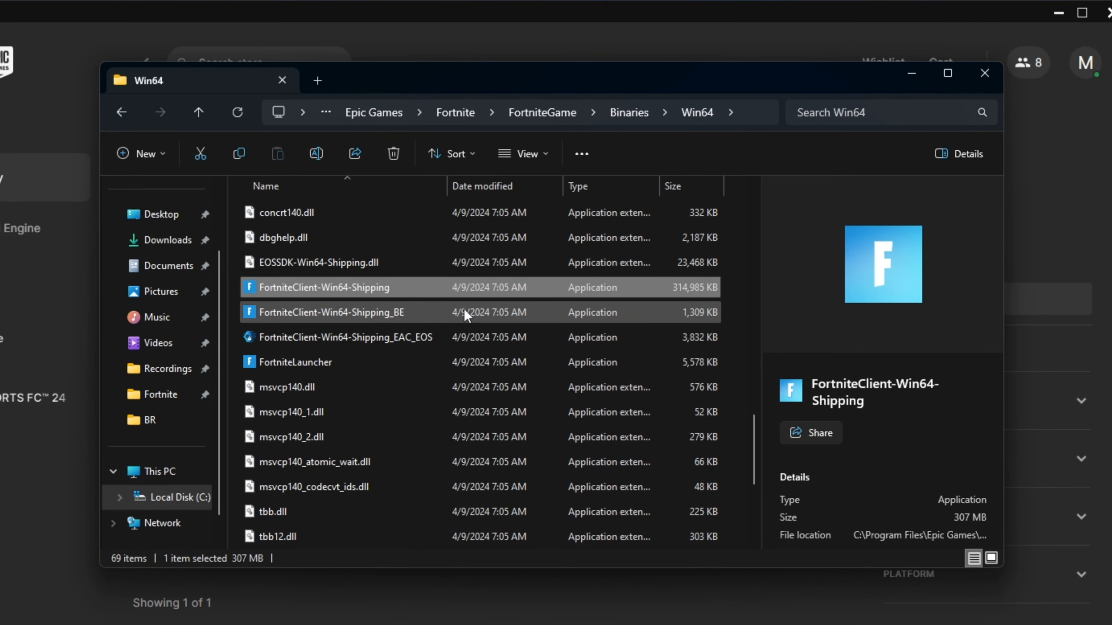
pyautogui.click(329, 312)
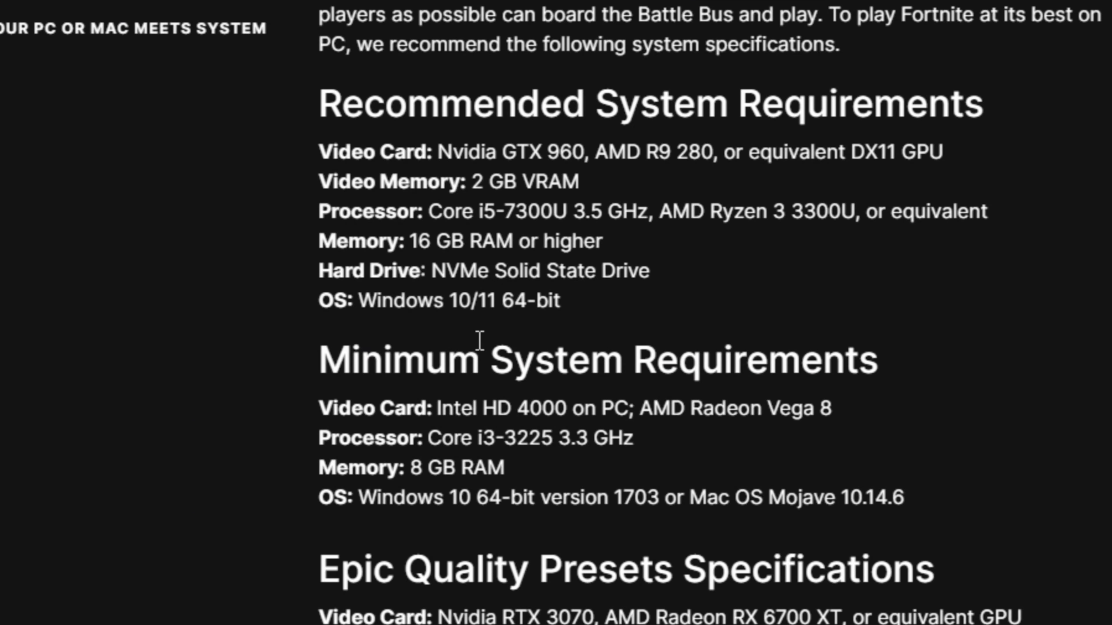
# Highlight the minimum AMD video card and recommended AMD processor lines in Fortnite's system requirements.
pyautogui.moveTo(438, 407); pyautogui.dragTo(550, 407)
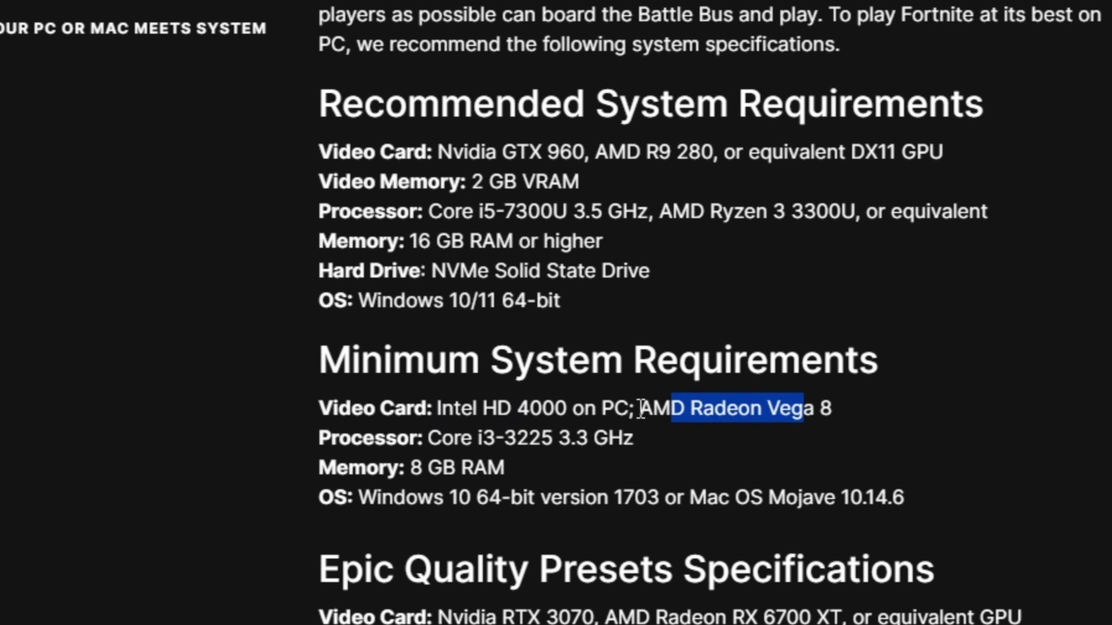
pyautogui.moveTo(673, 447)
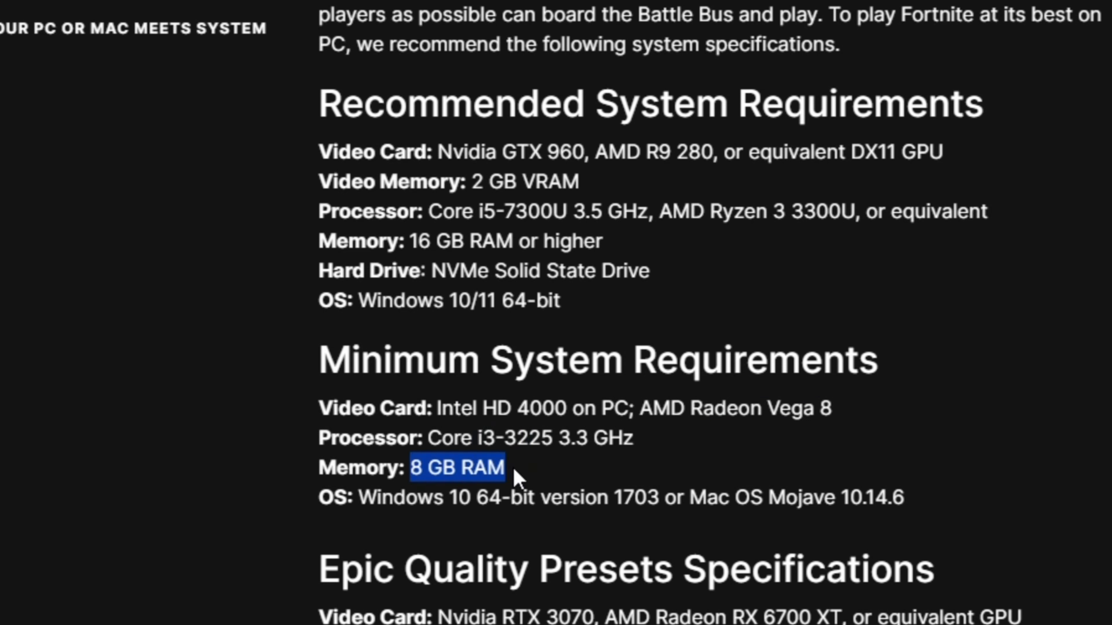
pyautogui.click(458, 506)
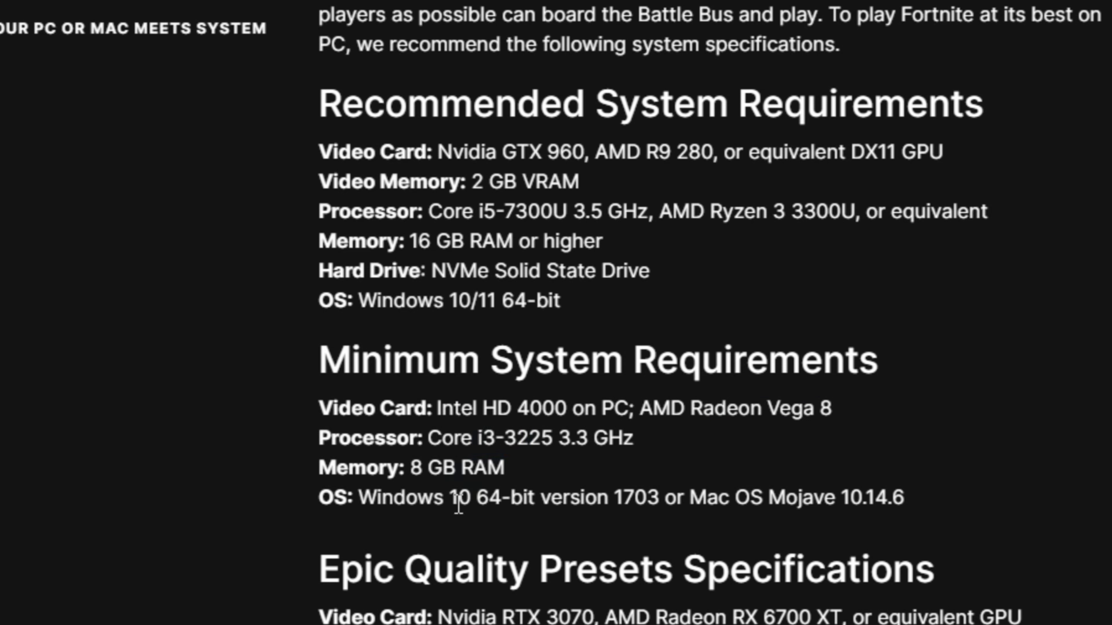
pyautogui.moveTo(704, 505)
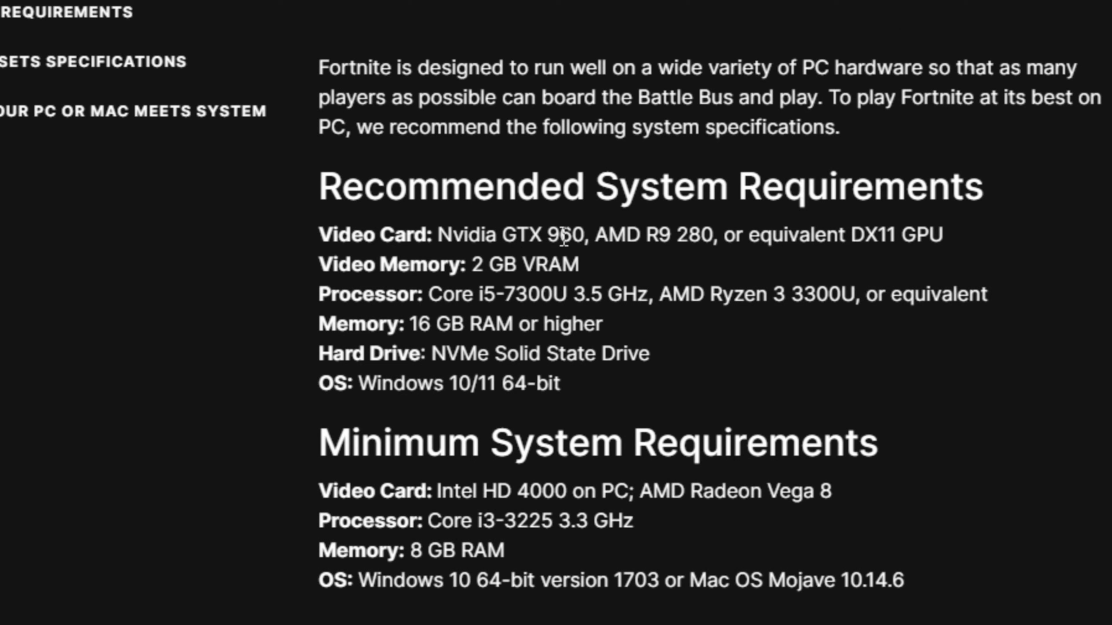
pyautogui.moveTo(654, 241)
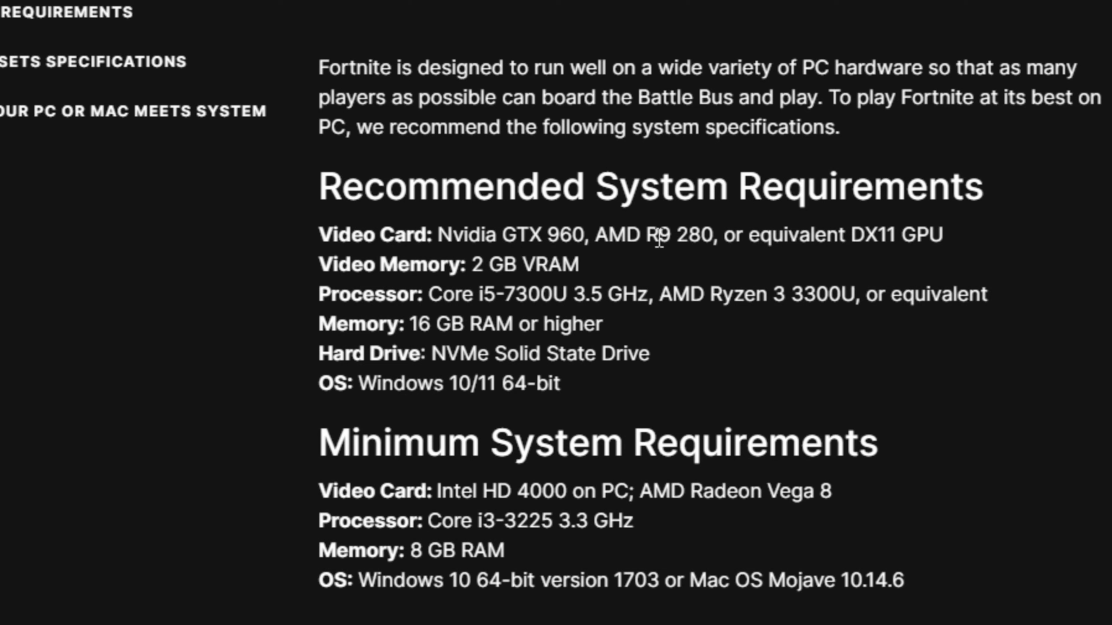
pyautogui.moveTo(692, 240)
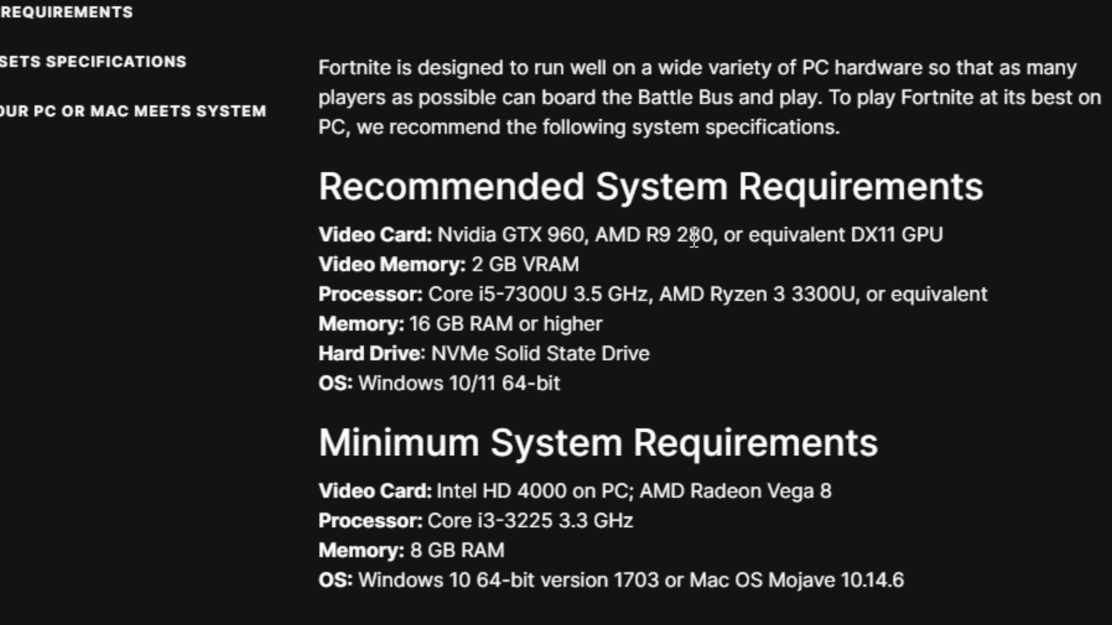
pyautogui.moveTo(882, 238)
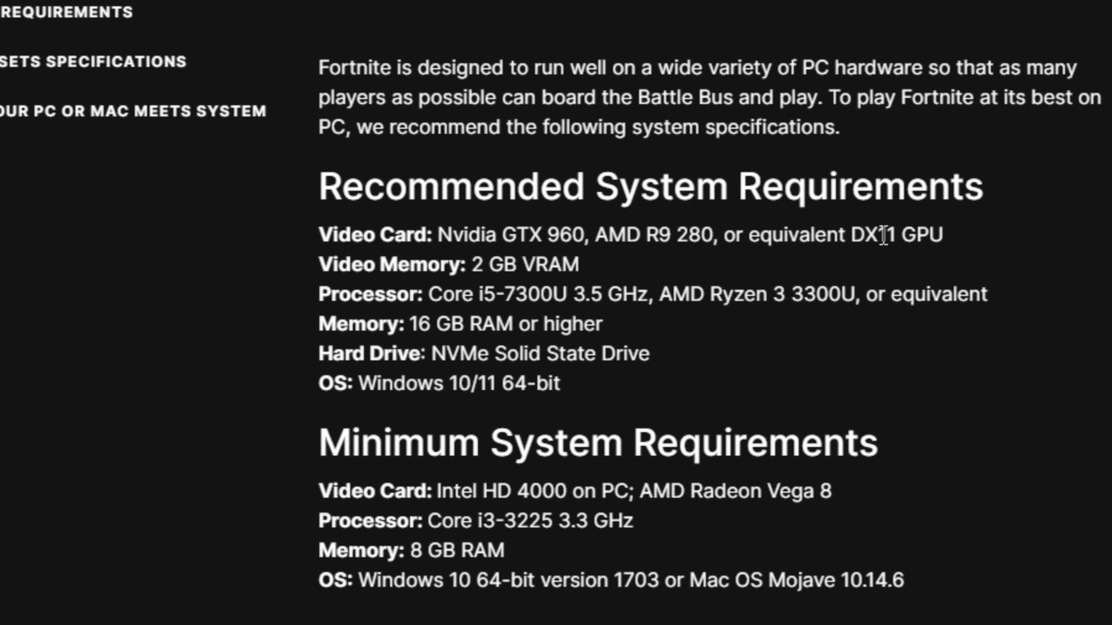
pyautogui.moveTo(440, 294); pyautogui.dragTo(528, 293)
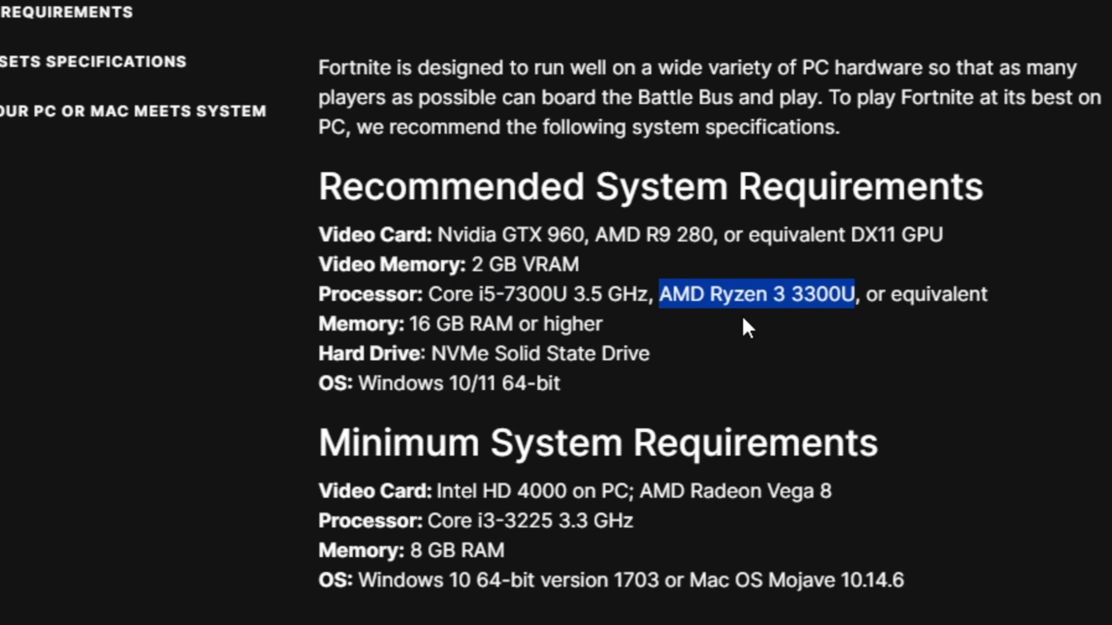
pyautogui.moveTo(410, 324); pyautogui.dragTo(594, 324)
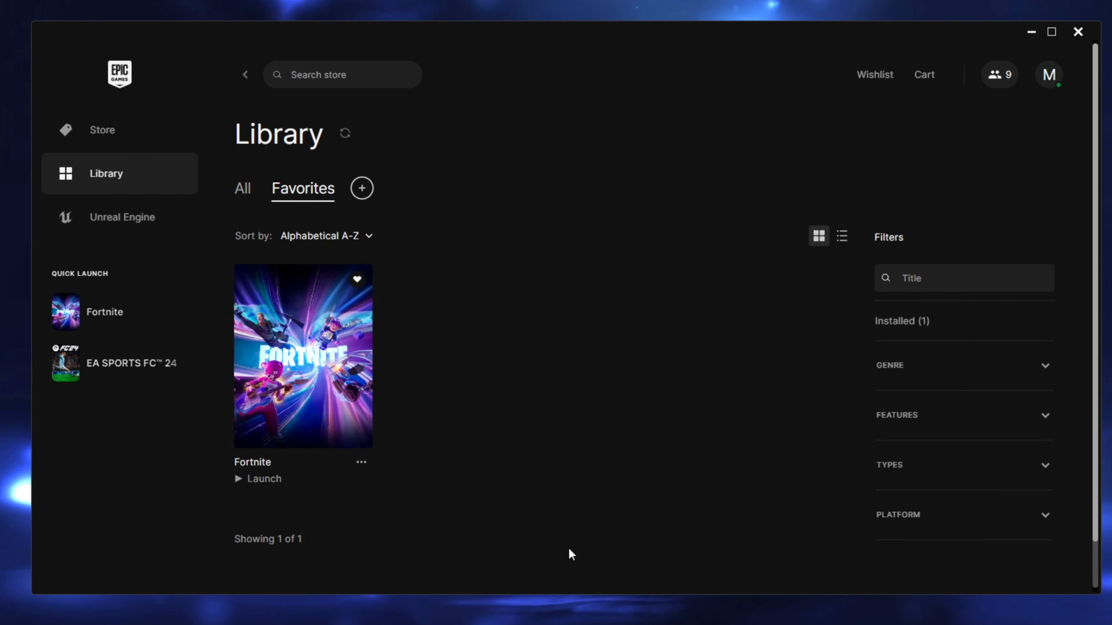
pyautogui.moveTo(139, 176)
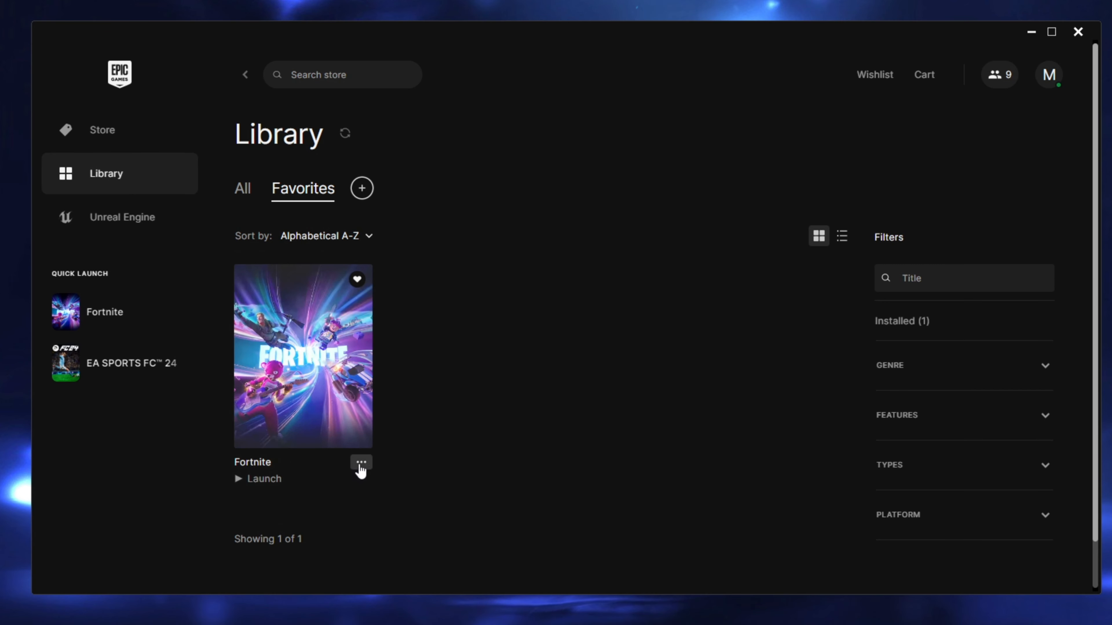
# Append -d3d11 to Fortnite's launch options after -LANPLAY -NOSPLASH -USEALLAVAILABLECORES.
pyautogui.click(361, 462)
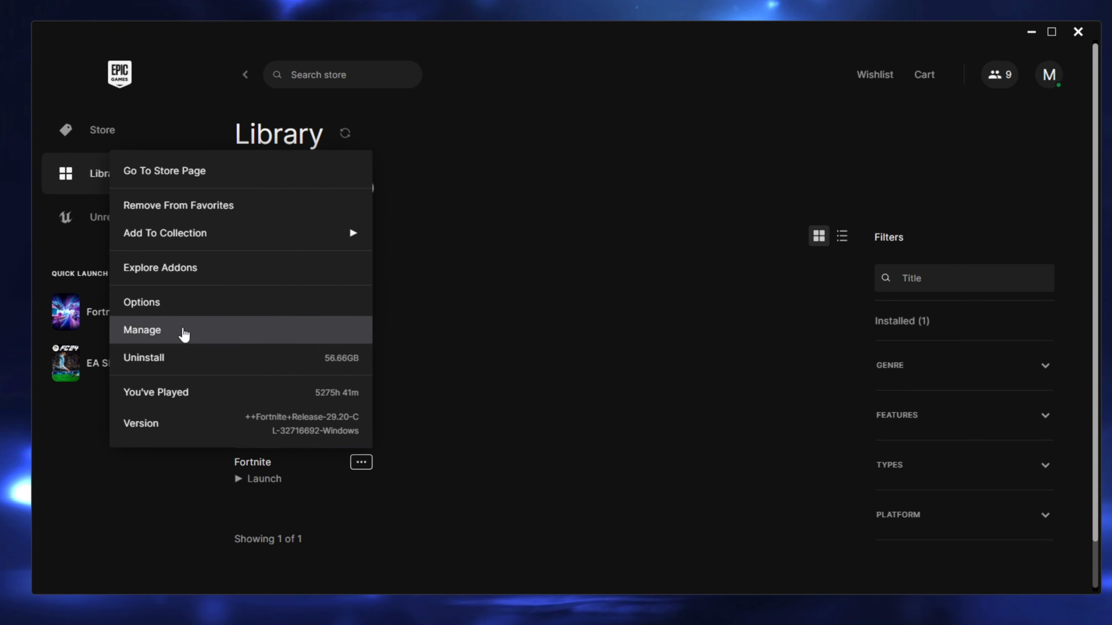
pyautogui.click(142, 330)
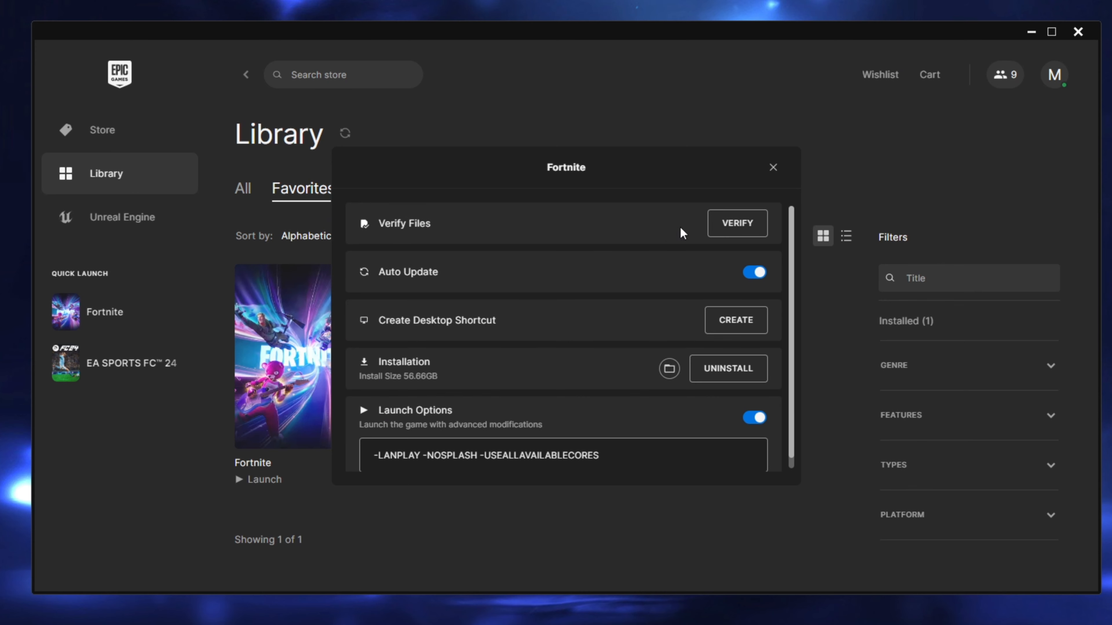
pyautogui.click(738, 223)
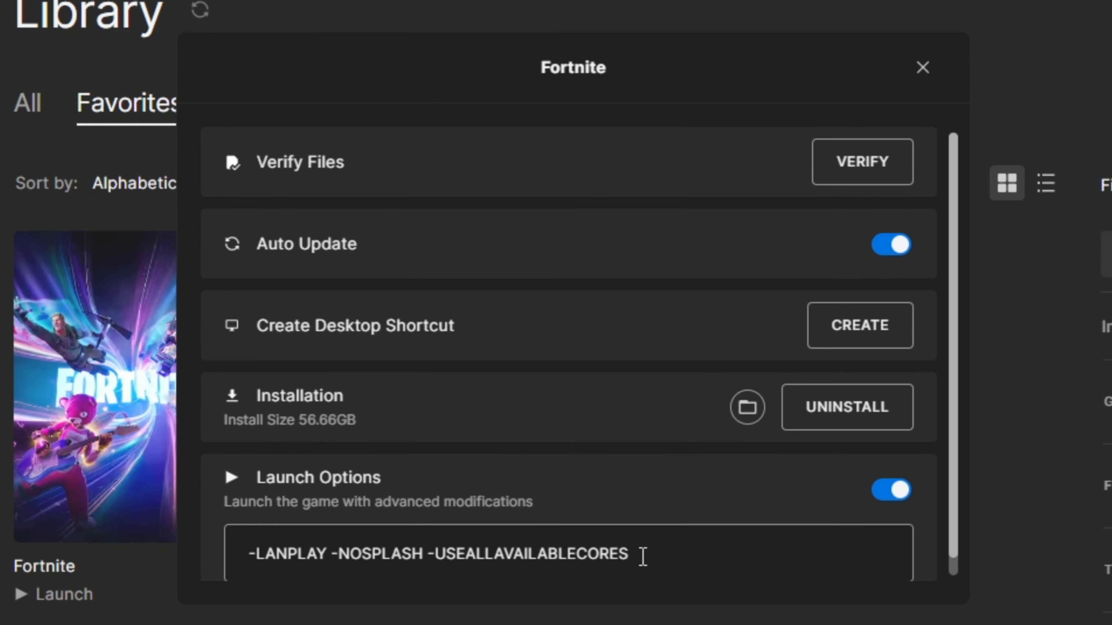
pyautogui.write('-d3d11')
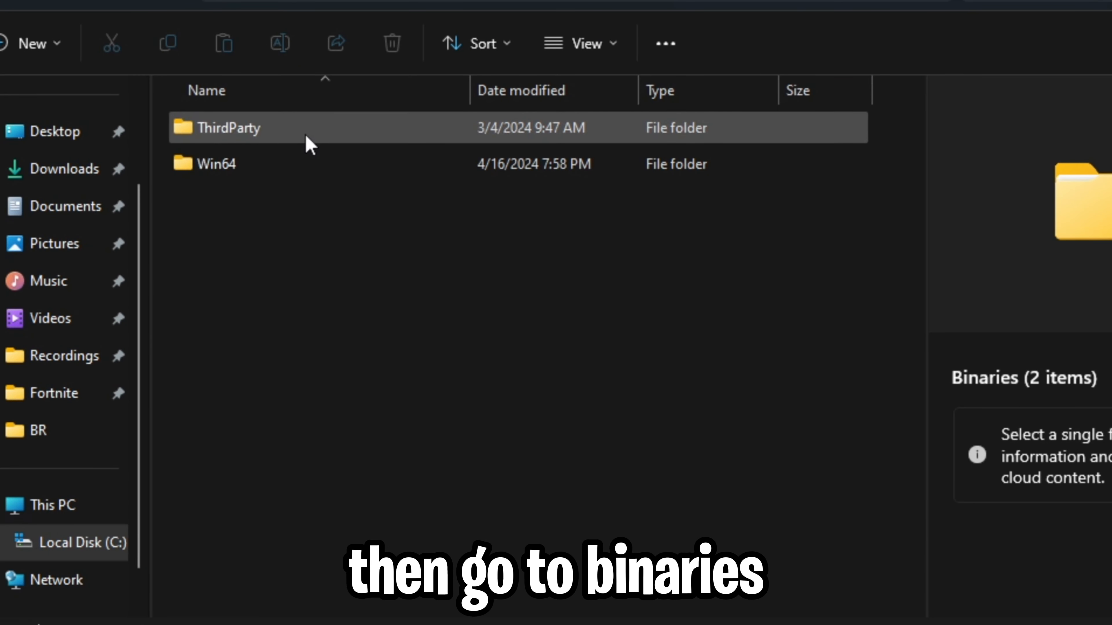
# Open Win64 > EasyAntiCheat and bring up, then dismiss, the actions for EasyAntiCheat_EOS_Setup.
pyautogui.doubleClick(217, 164)
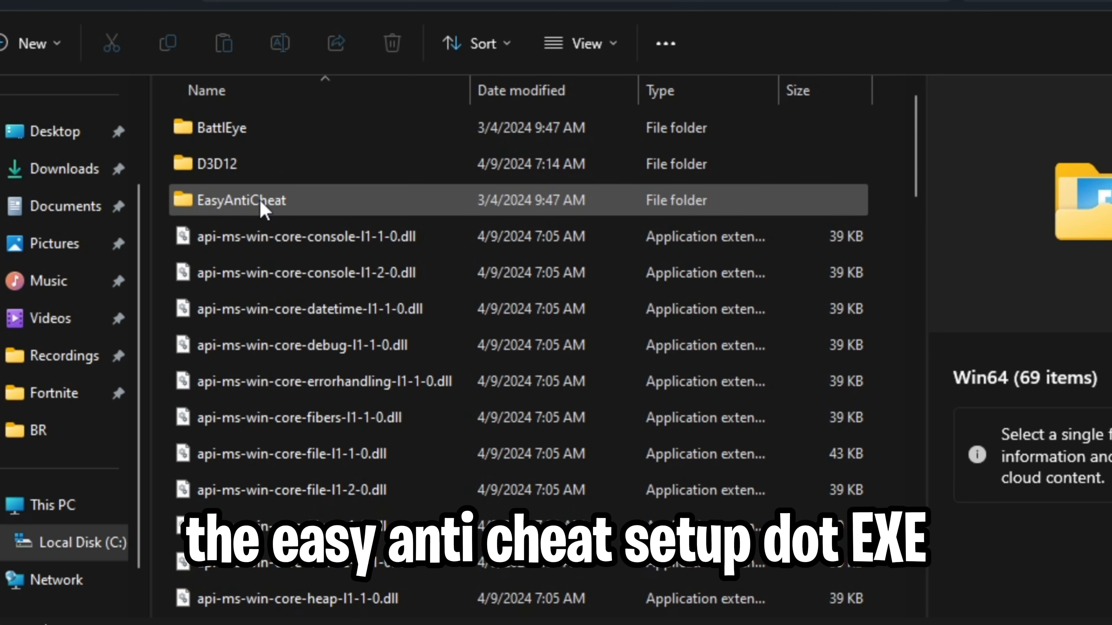
pyautogui.doubleClick(250, 204)
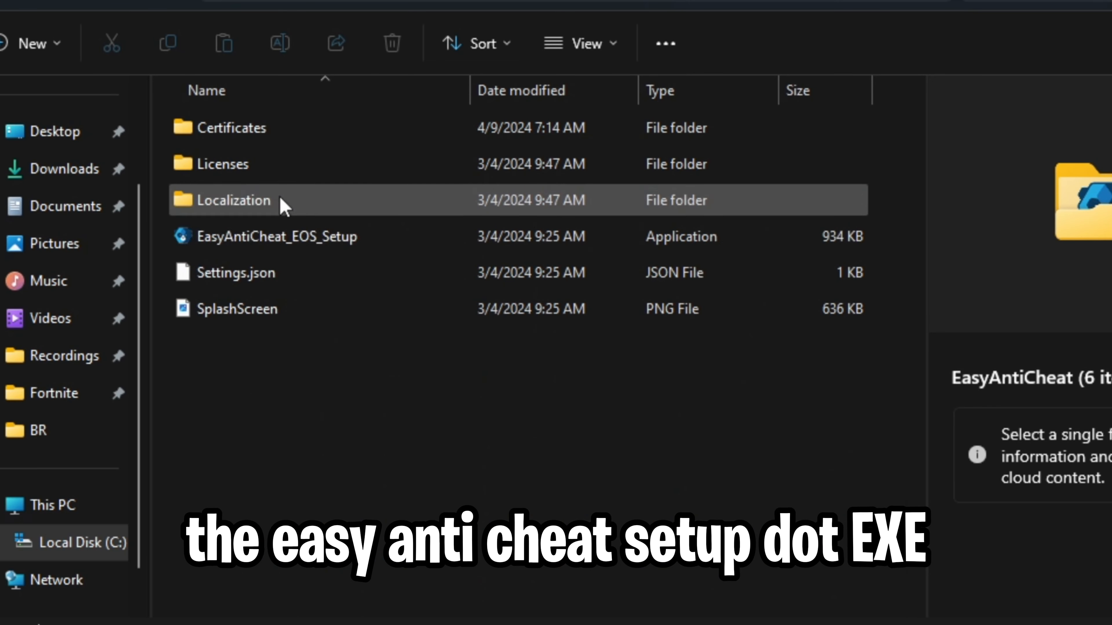
pyautogui.rightClick(256, 236)
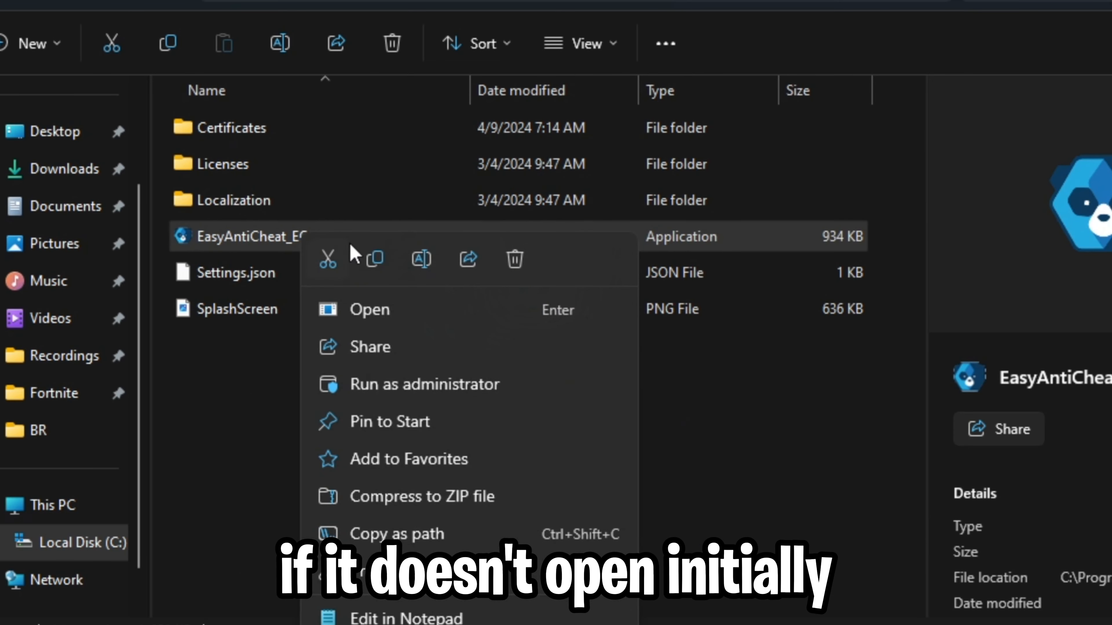
pyautogui.moveTo(261, 425)
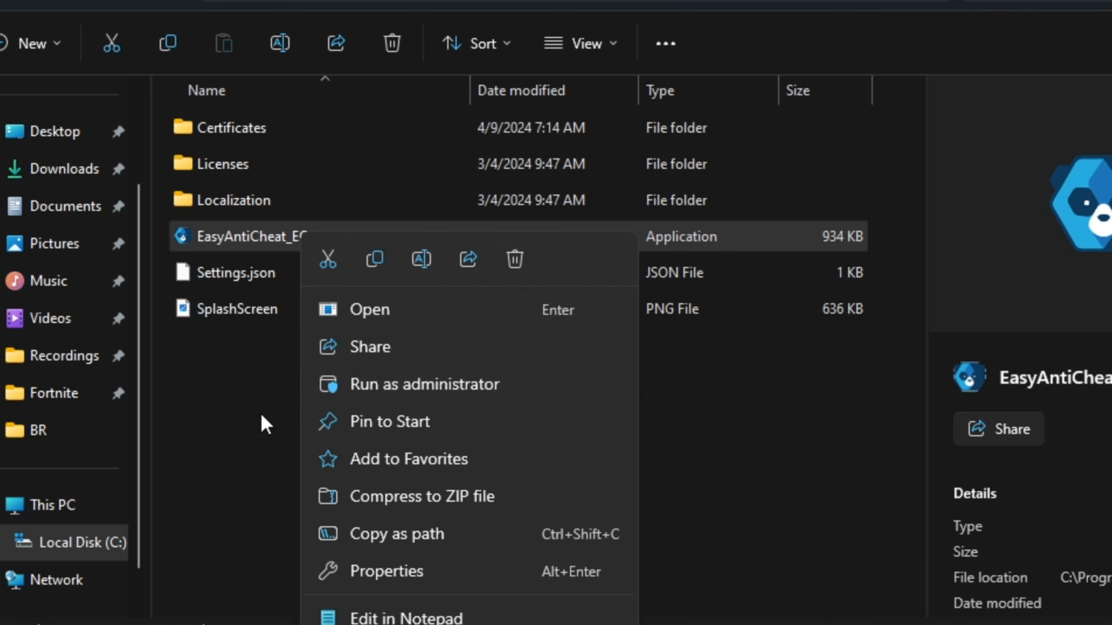
pyautogui.click(642, 476)
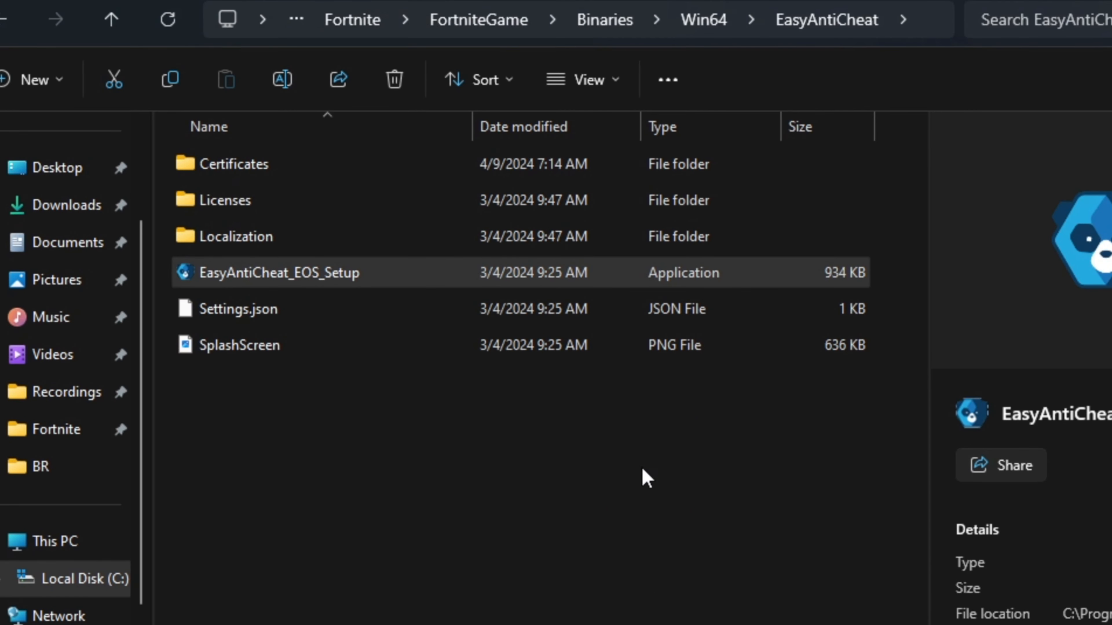